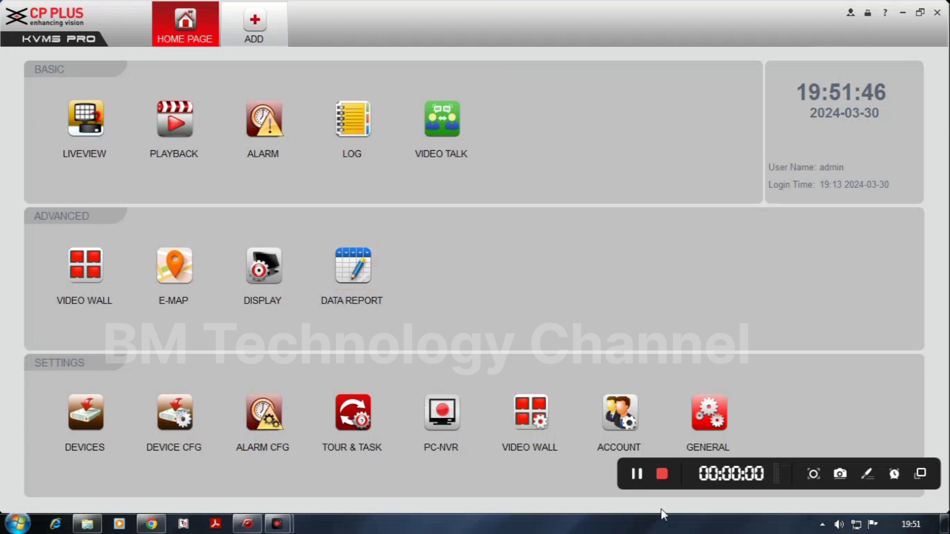
mouse_move(800, 490)
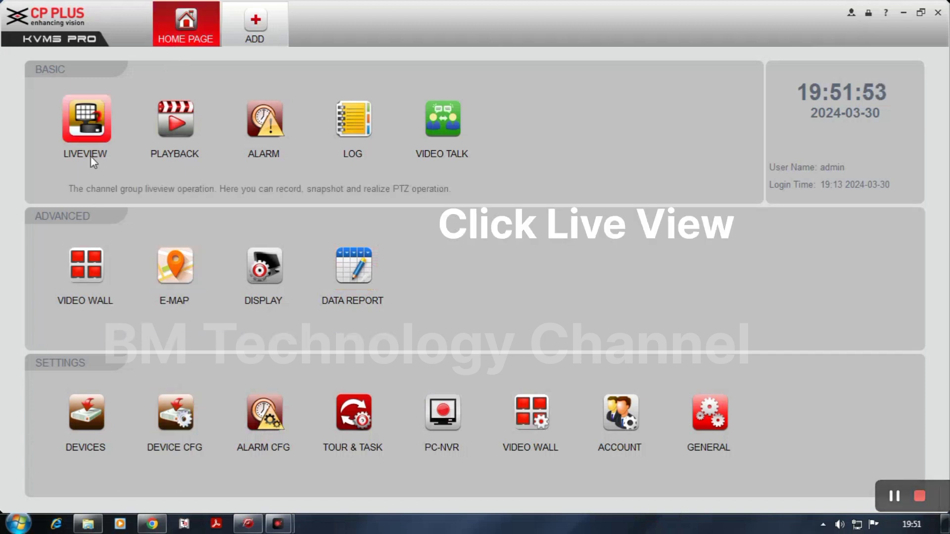
- Open Live View from the Home Page
click(85, 120)
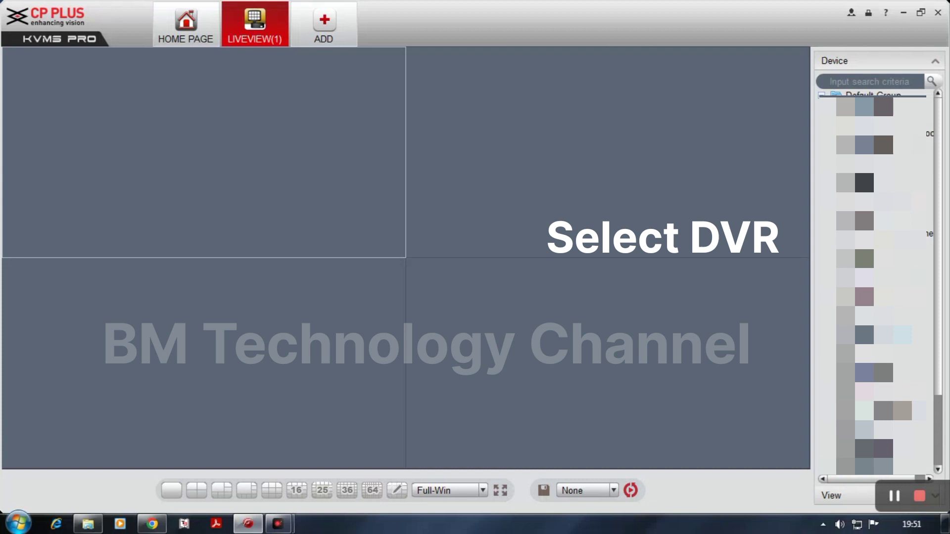
- Play the GM DVR's CAM 1 feed showing 27-03-2024, then close Live View
double_click(888, 270)
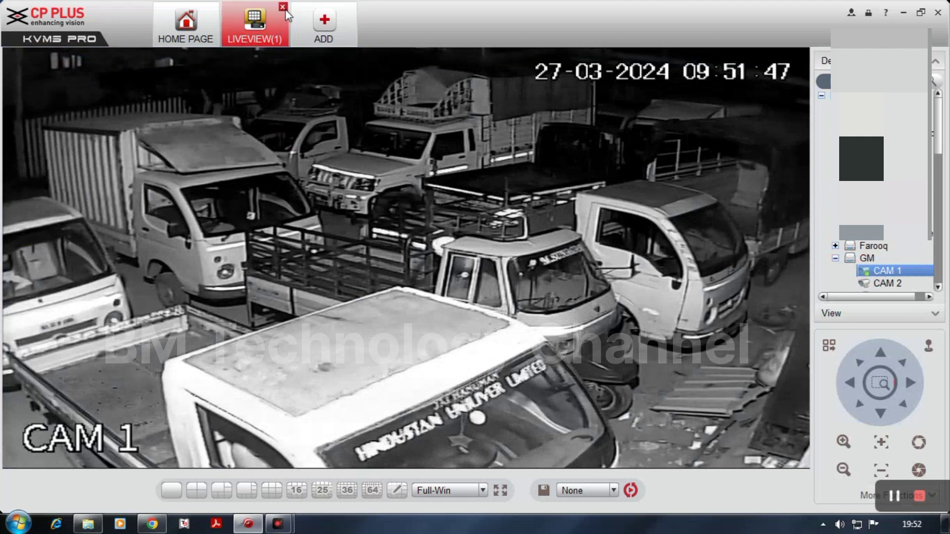
click(254, 22)
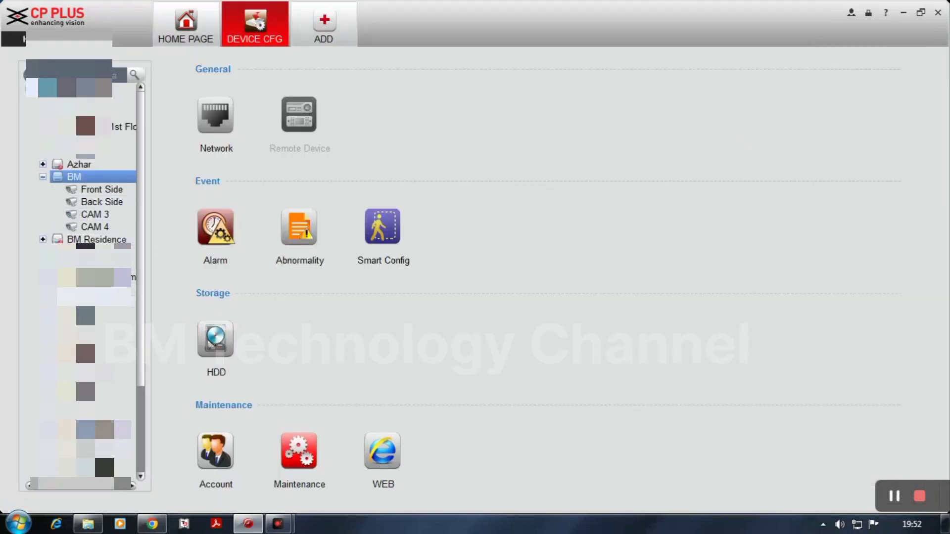
- Select the GM DVR in Device CFG and open its Maintenance settings
click(299, 450)
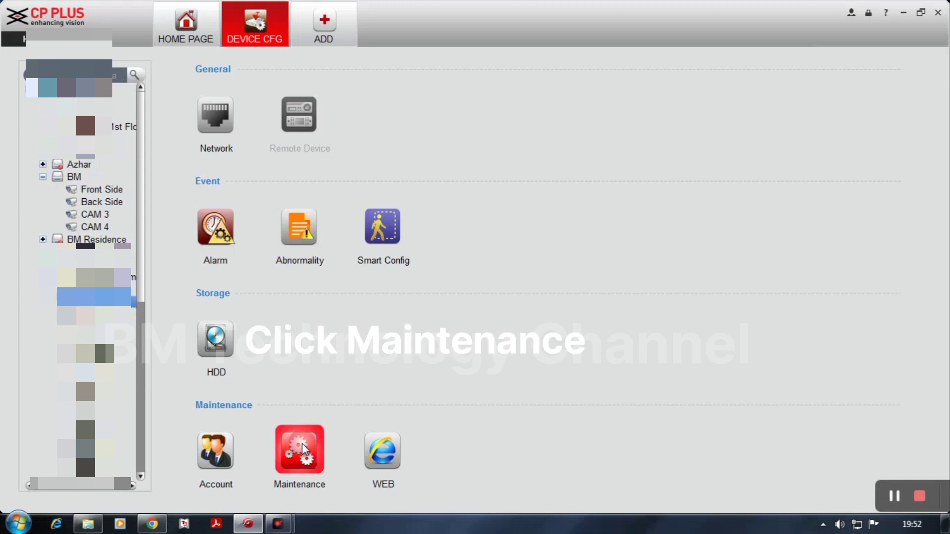
click(298, 449)
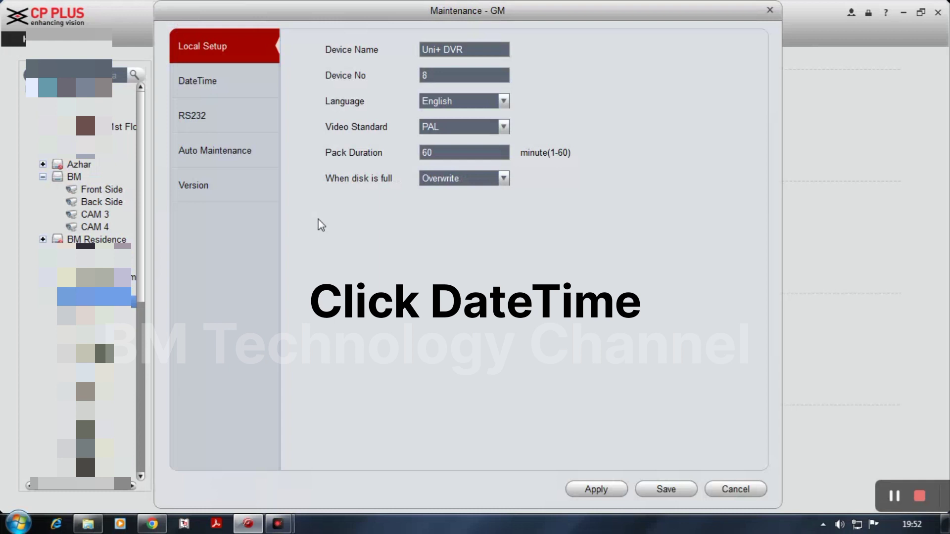
- Sync the DVR's DateTime to the PC clock (30-03-2024) and save it
click(197, 80)
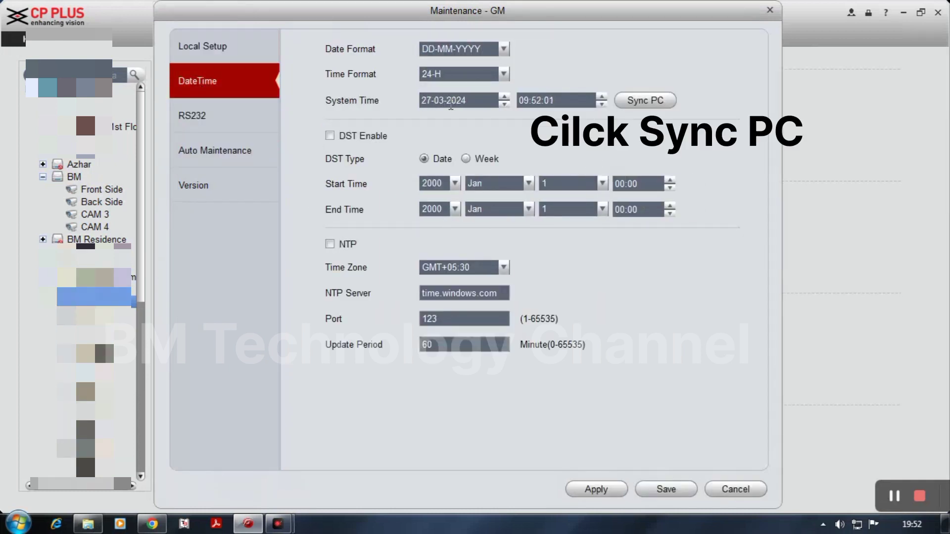
click(644, 100)
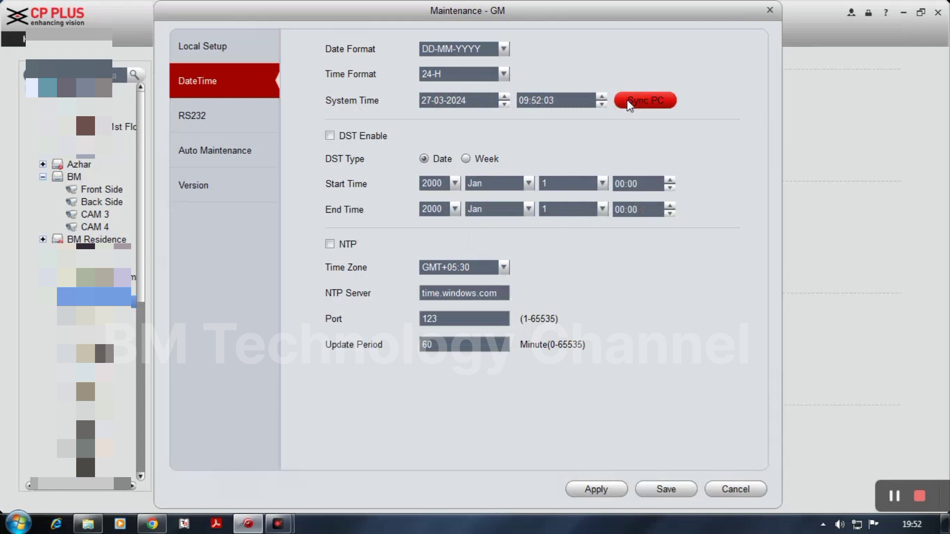
click(644, 100)
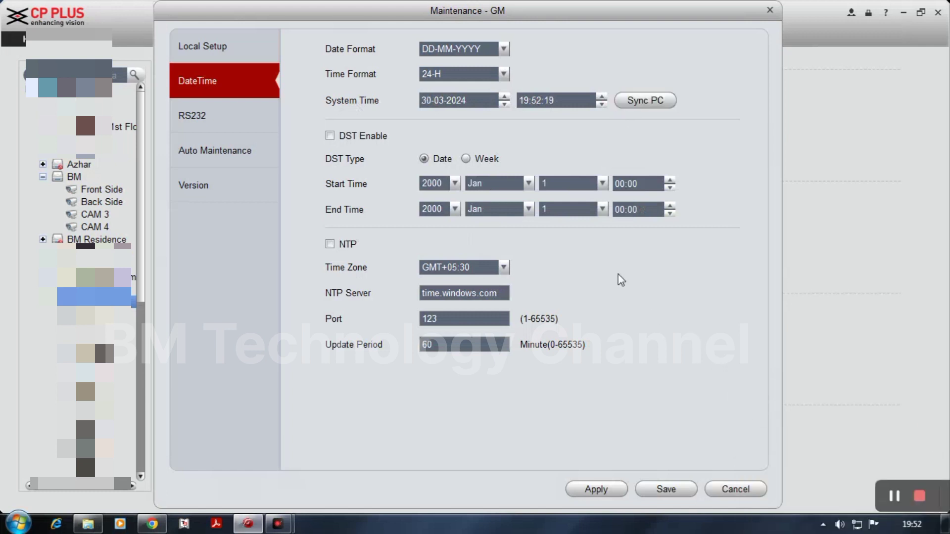
click(595, 489)
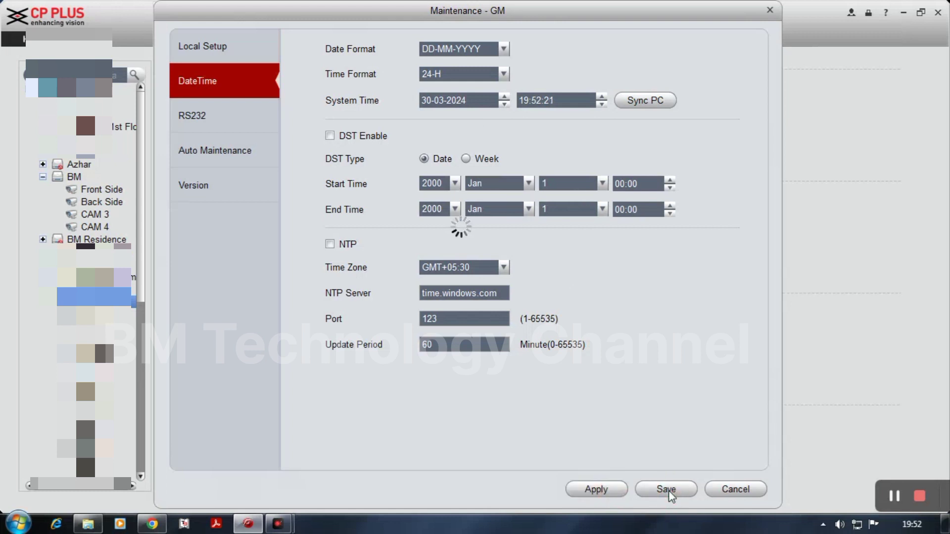
click(665, 488)
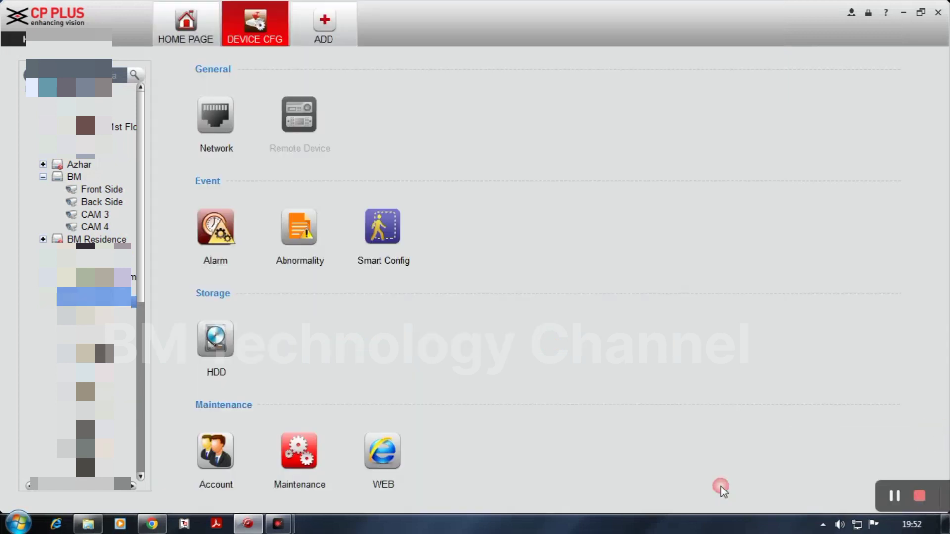
- Return to the Home Page and reopen Live View
click(185, 23)
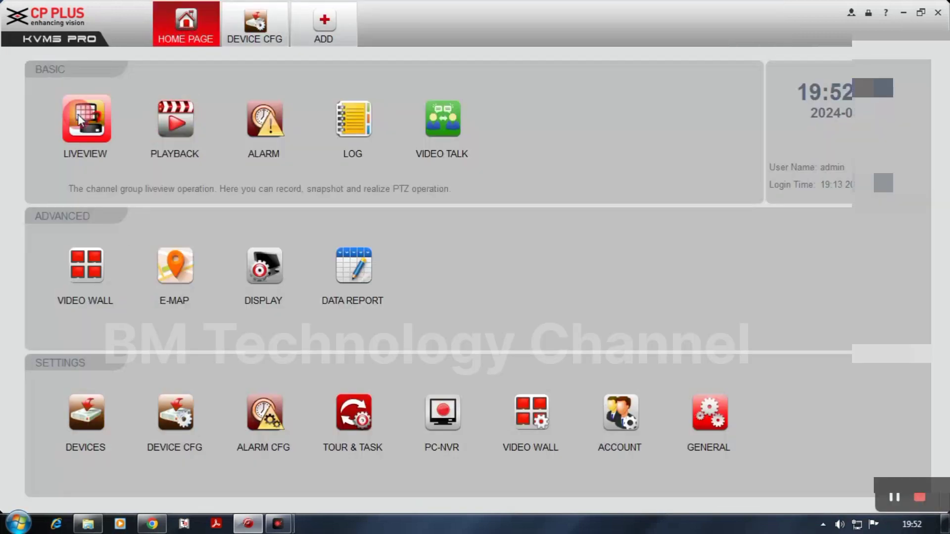
click(85, 119)
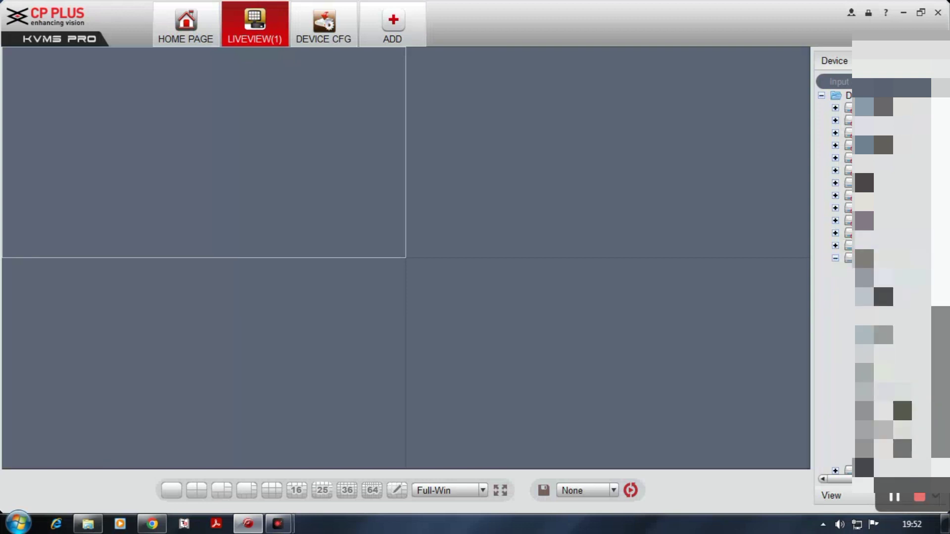